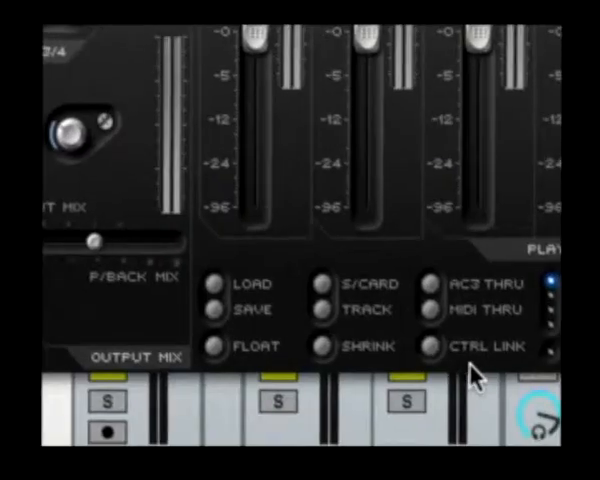
mouse_move(455, 347)
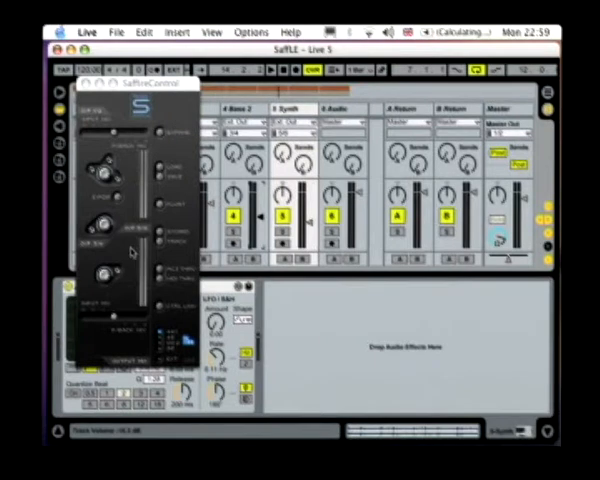
mouse_move(165, 145)
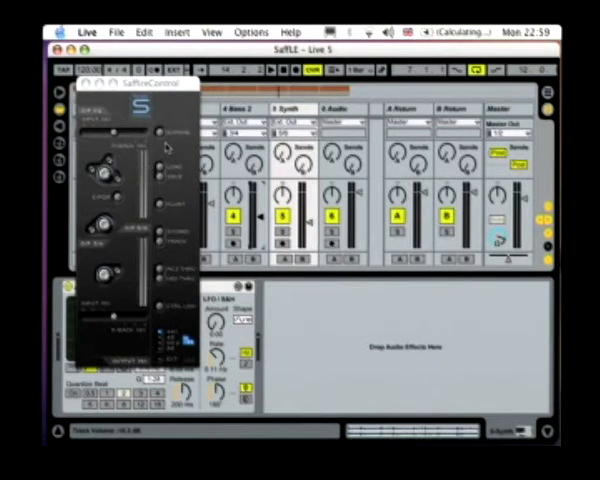